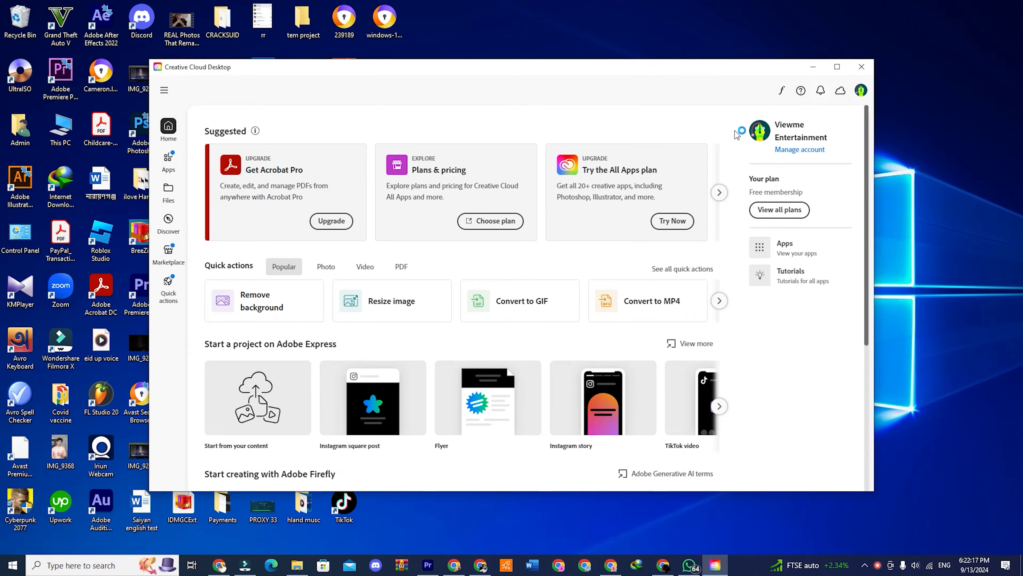
# Reach the Adobe account sign-in page from the adobe.com header.
pyautogui.click(837, 67)
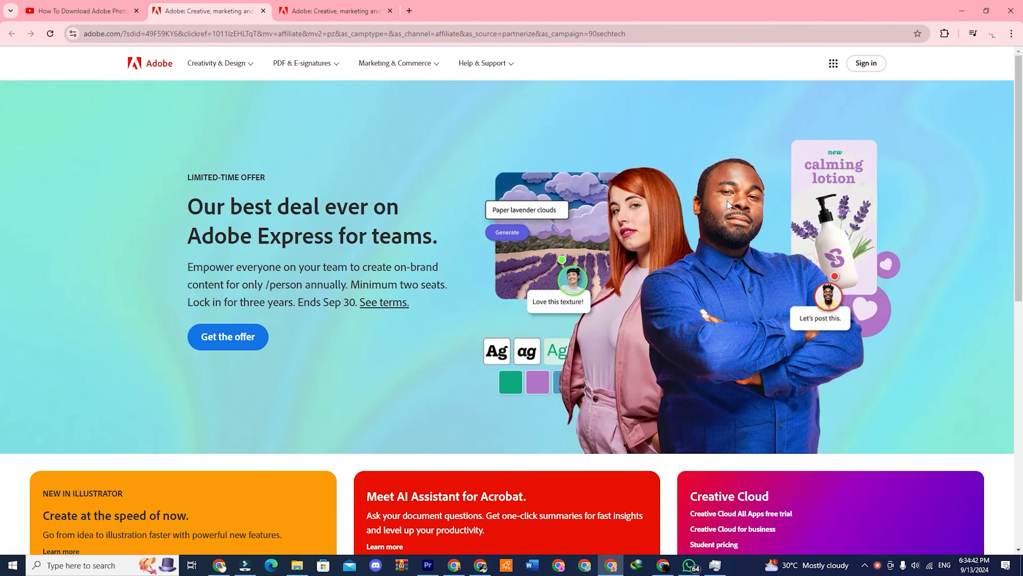
pyautogui.scroll(-3)
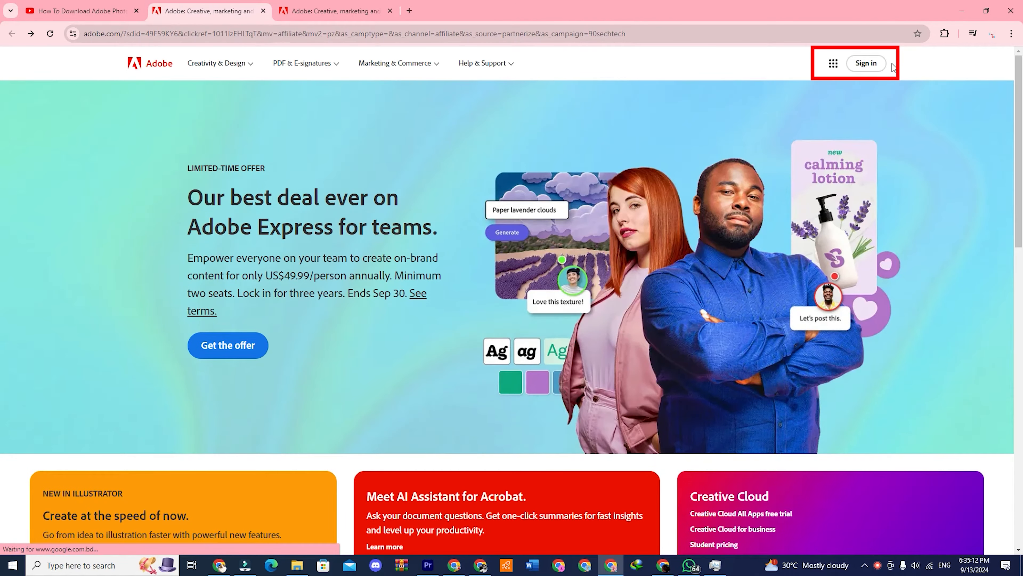
pyautogui.click(866, 63)
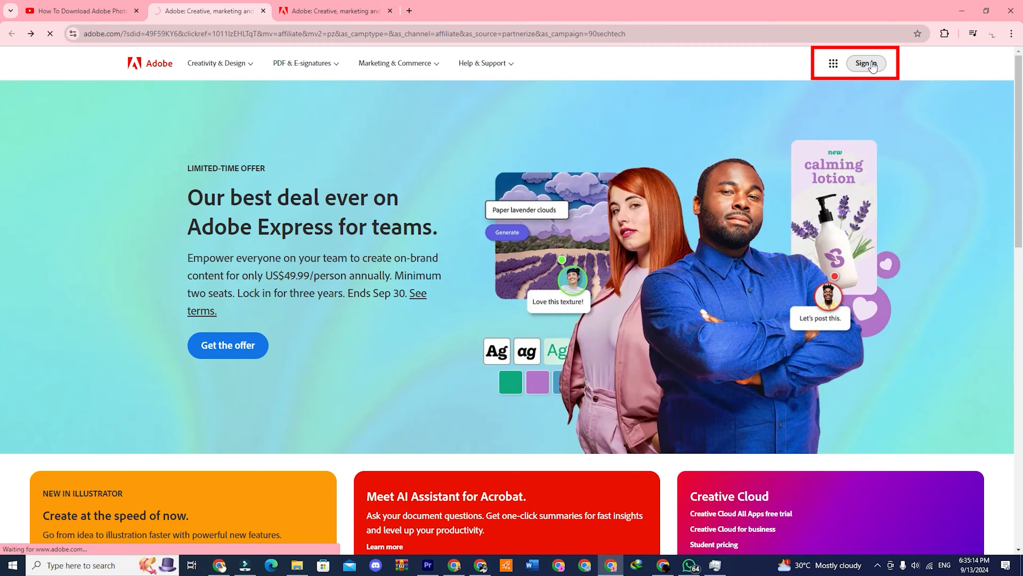
pyautogui.click(866, 63)
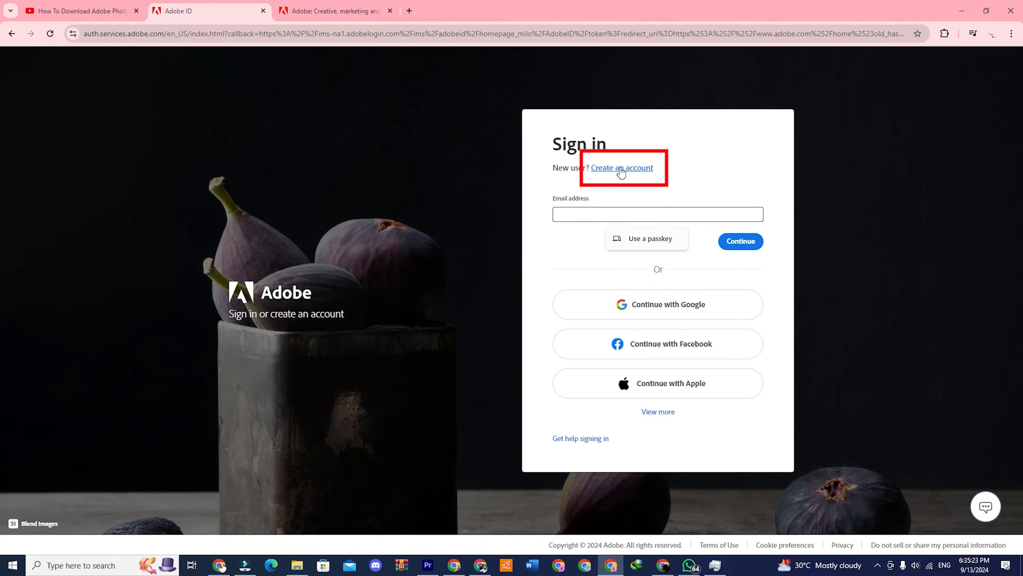
# Create a new Adobe account with email, password, name and birth date, reaching the welcome dashboard.
pyautogui.click(620, 167)
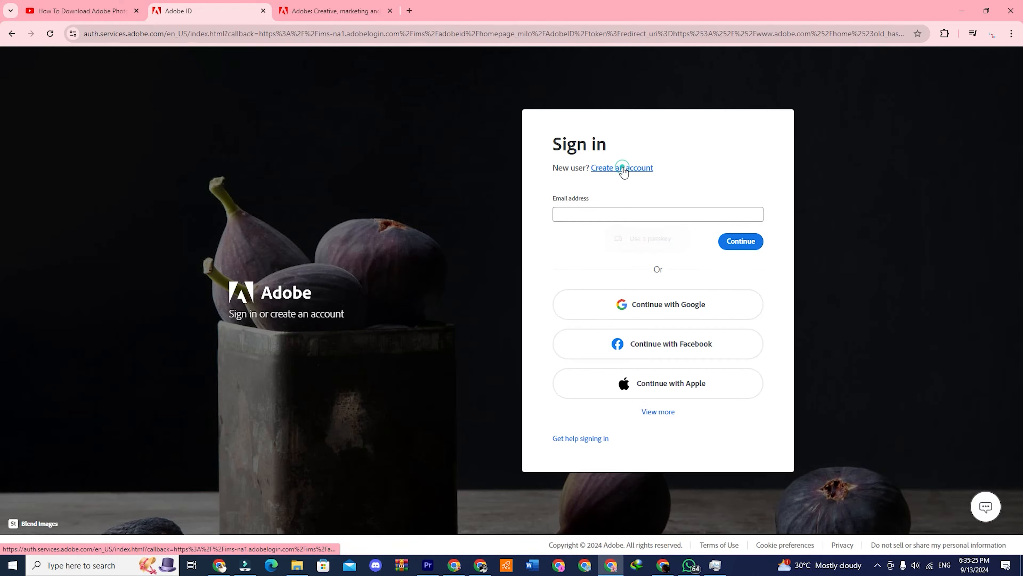
pyautogui.click(621, 167)
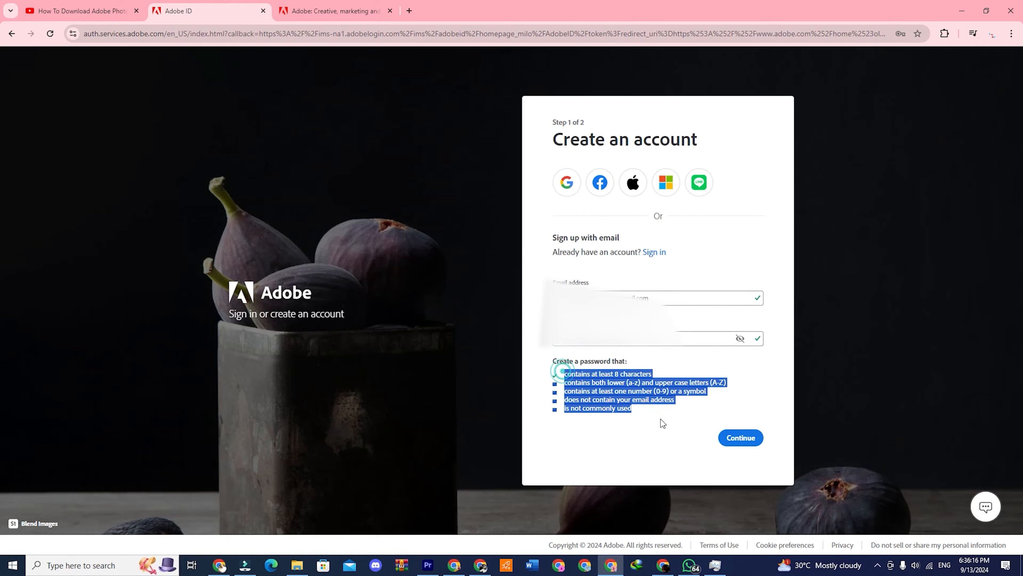
pyautogui.click(741, 437)
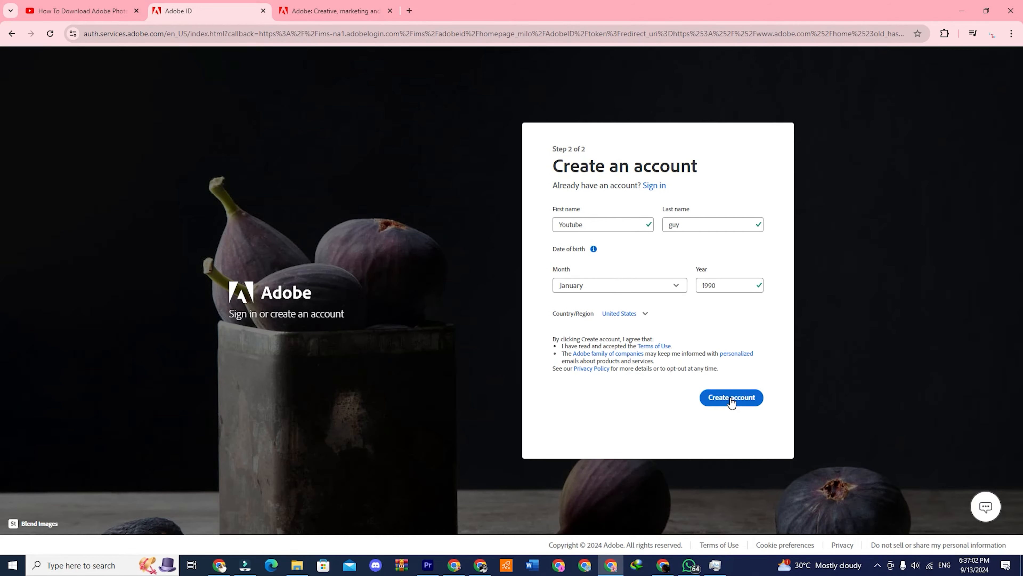
pyautogui.click(731, 397)
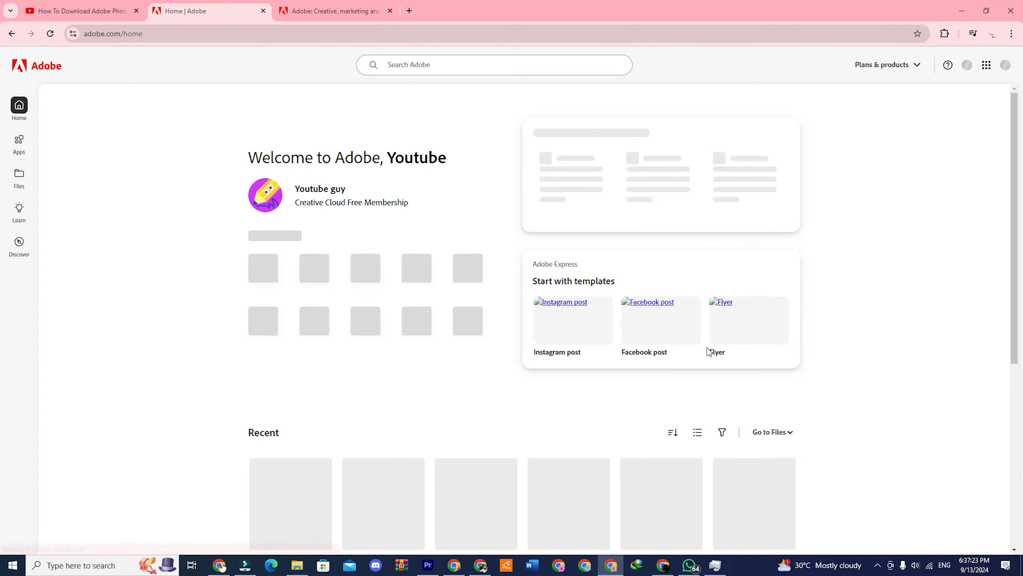
# Search Google for 'adobe creative cloud' and land on Adobe's free trial App Downloads page.
pyautogui.click(409, 11)
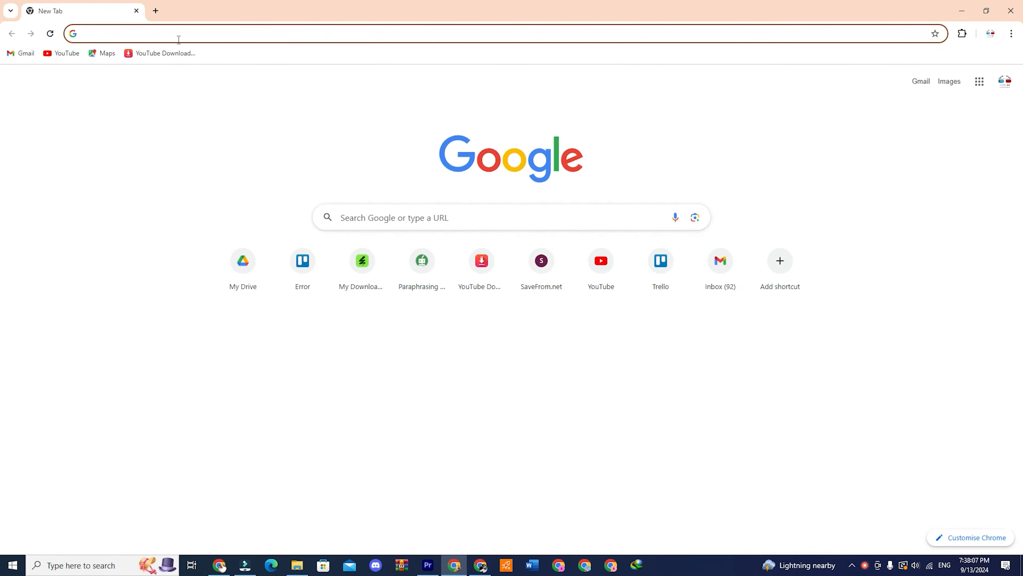
pyautogui.write('adobe creative cloud')
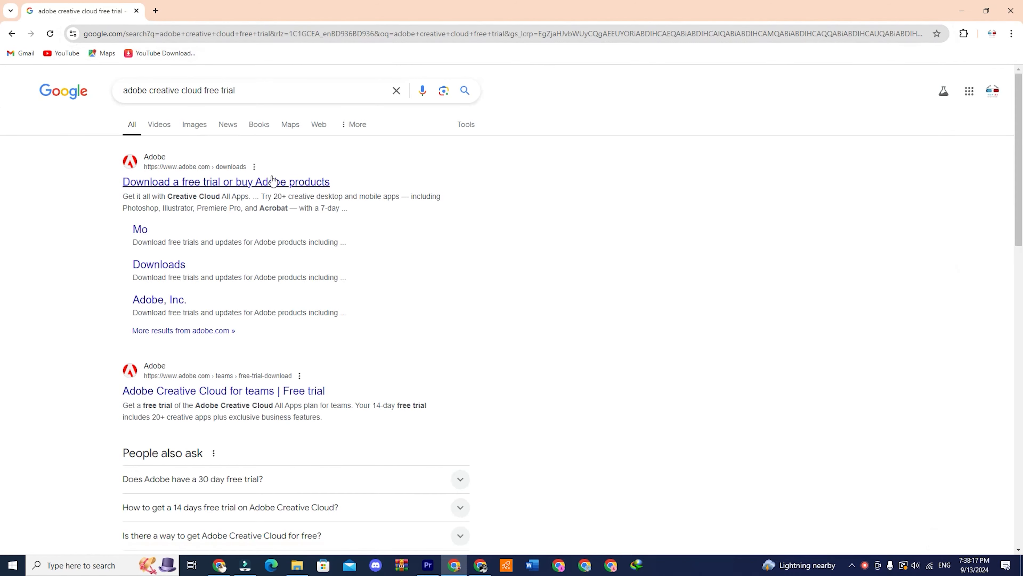
pyautogui.click(225, 181)
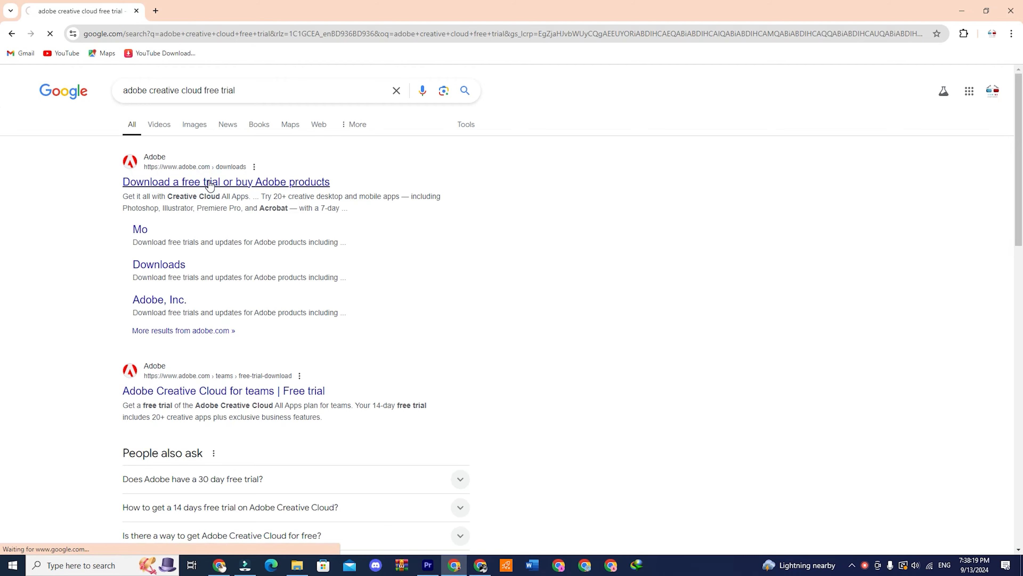
pyautogui.click(225, 181)
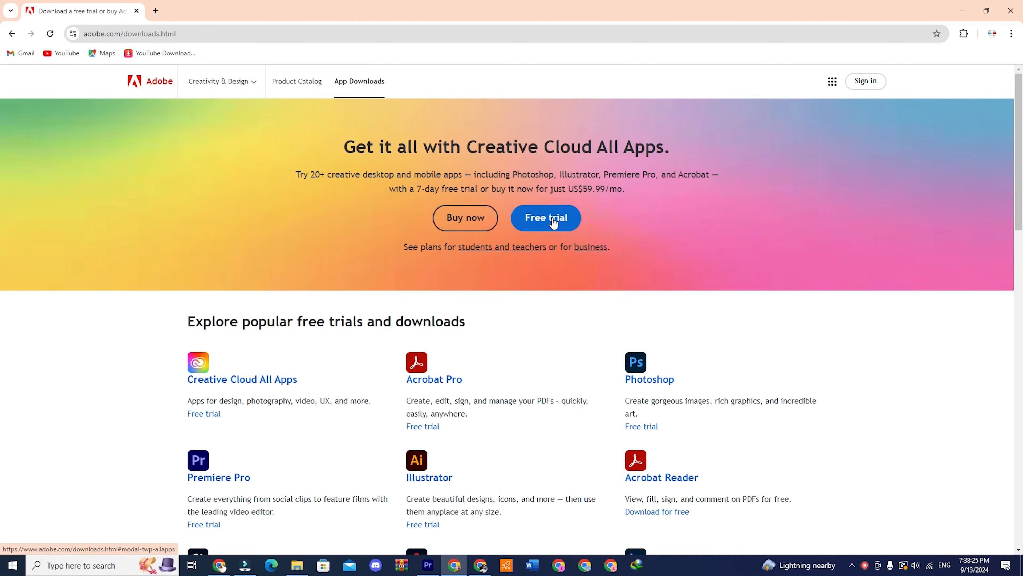
# Start the individual Creative Cloud All Apps trial, annual paid monthly, and continue to checkout.
pyautogui.click(545, 217)
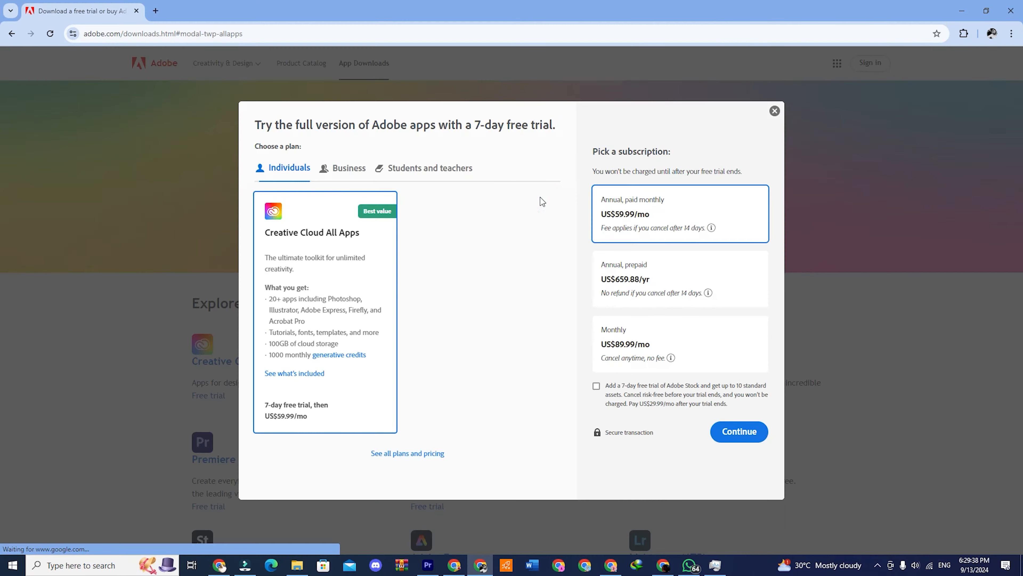
pyautogui.moveTo(430, 284)
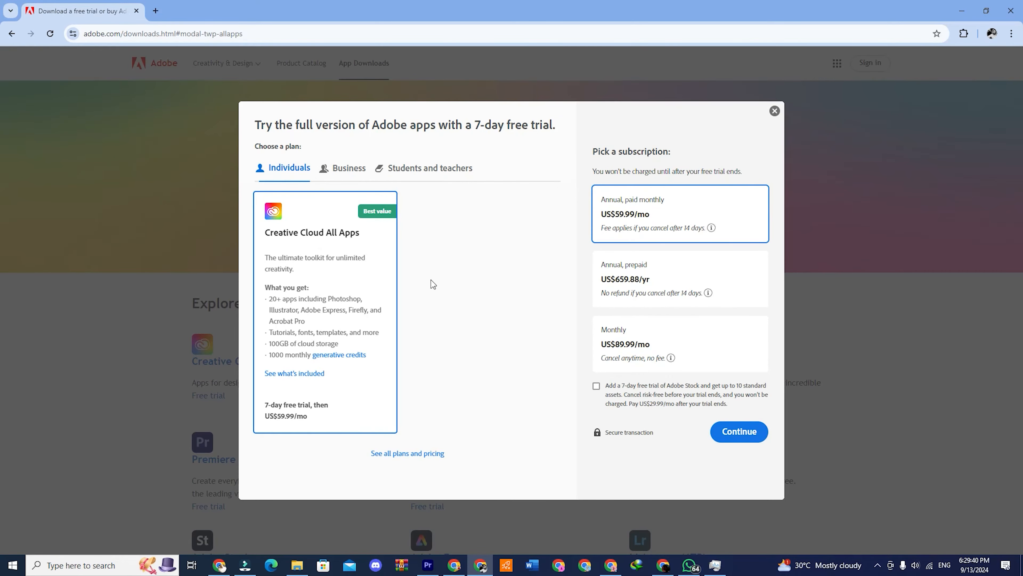
pyautogui.click(349, 168)
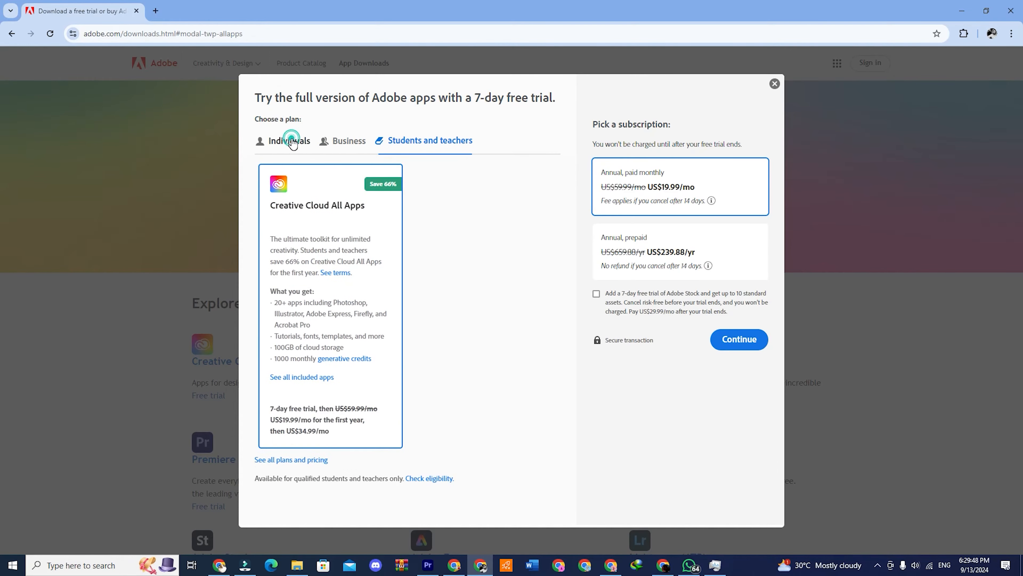
pyautogui.click(288, 141)
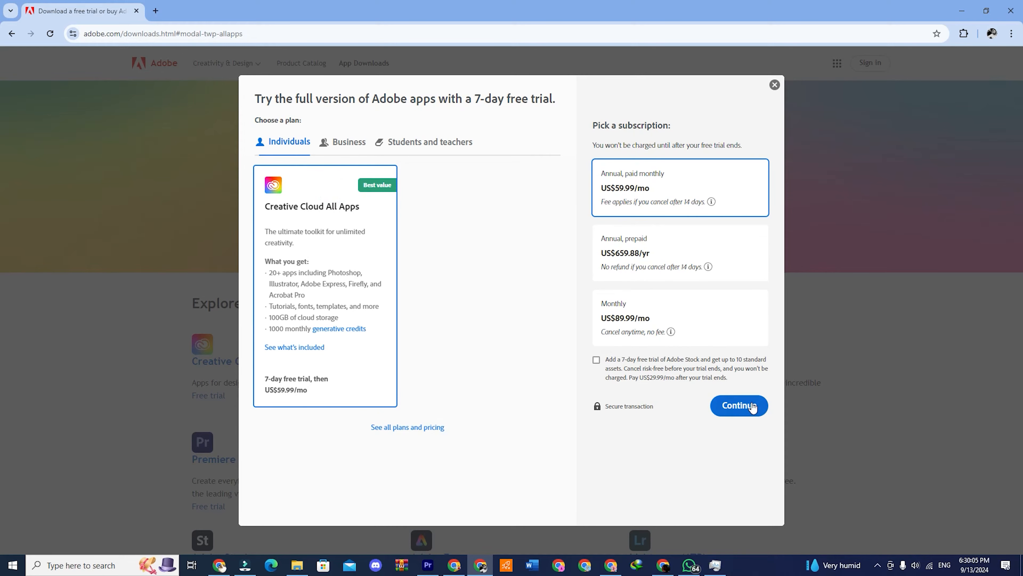
pyautogui.click(738, 404)
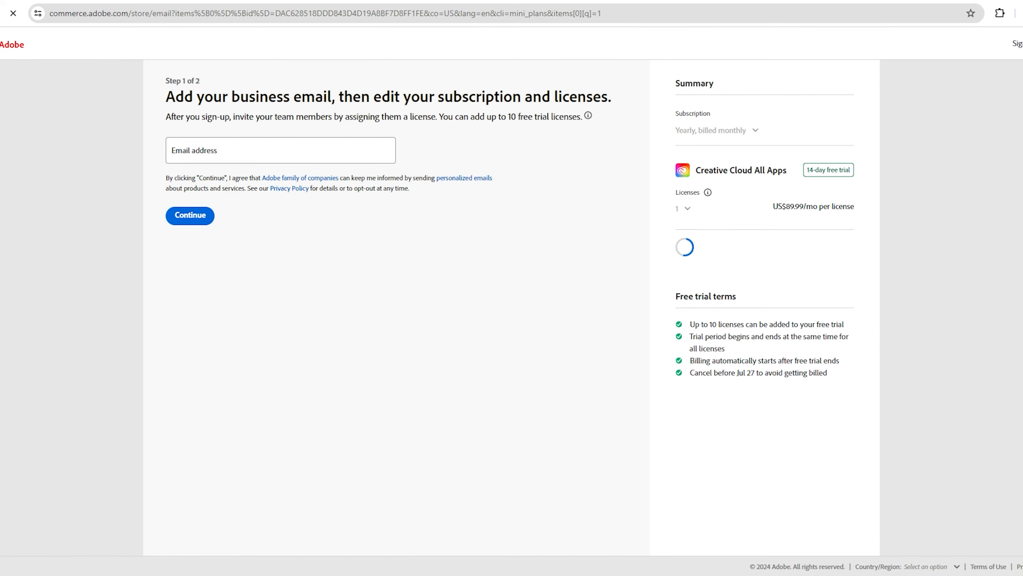
# Advance checkout to the payment step showing US$0.00 due now, then search for the Creative Cloud app download.
pyautogui.click(190, 215)
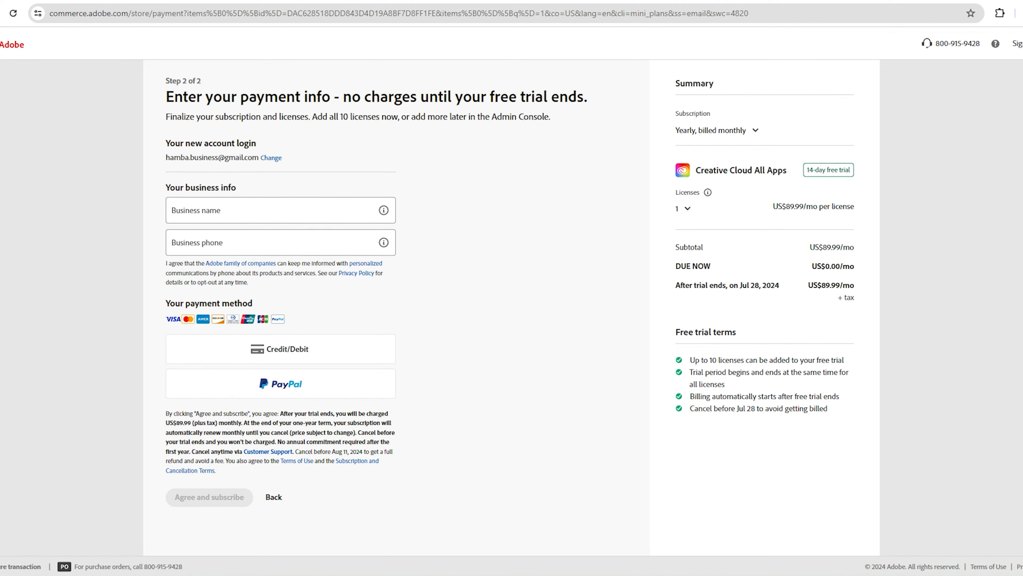
pyautogui.click(275, 348)
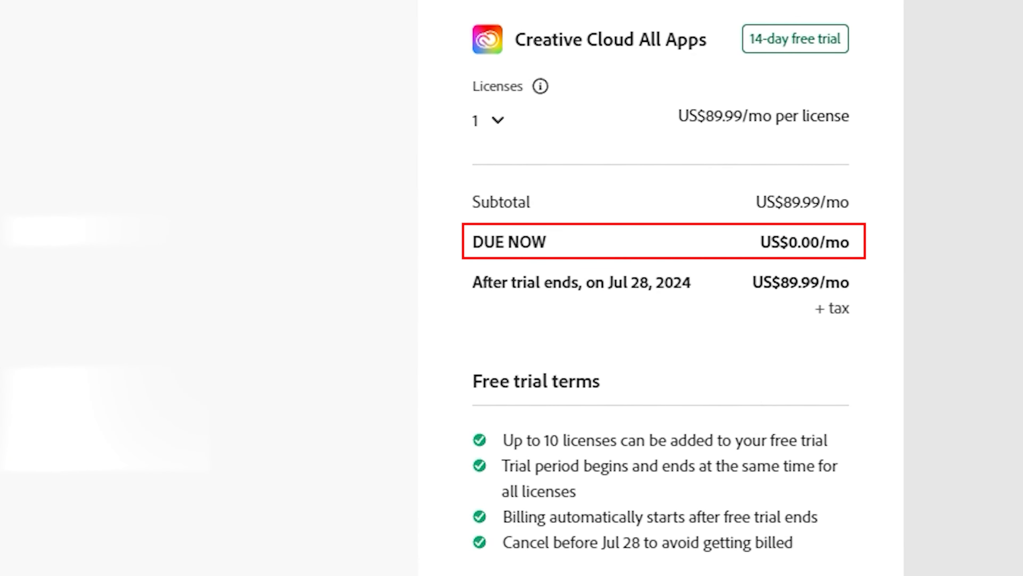
pyautogui.scroll(-3)
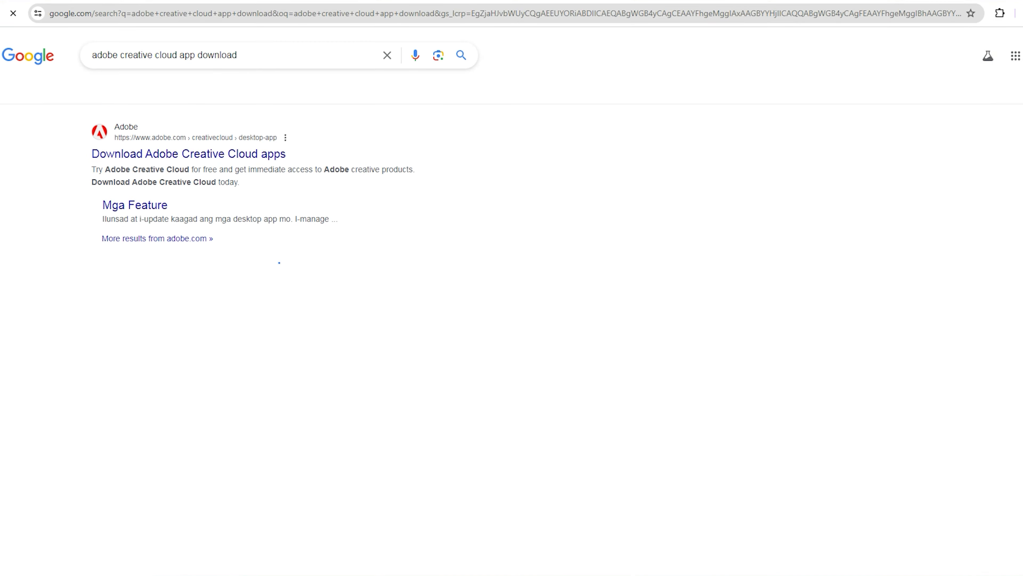
# Download the Creative Cloud desktop app from Adobe's download page, leaving it running.
pyautogui.click(188, 154)
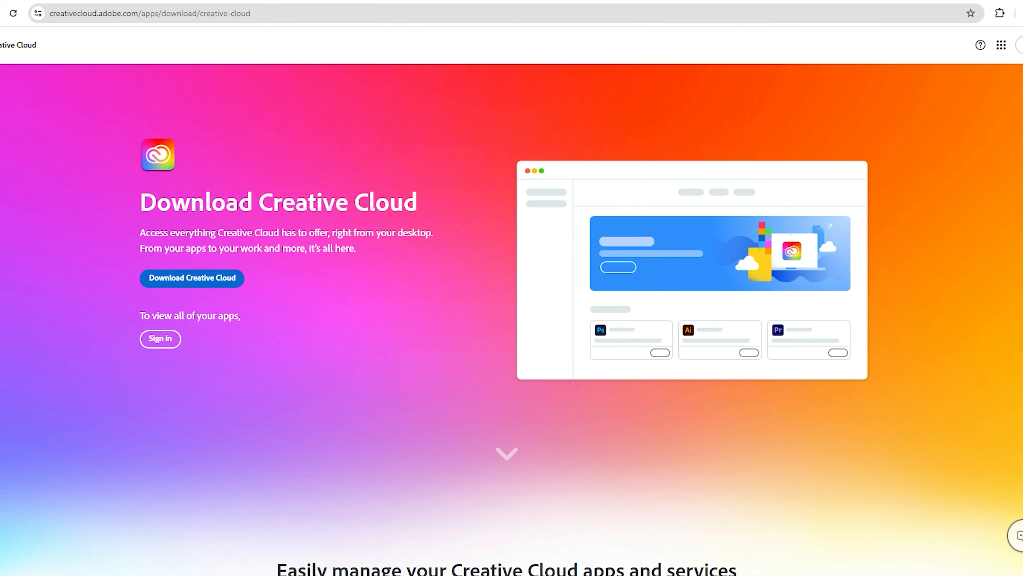
pyautogui.click(192, 278)
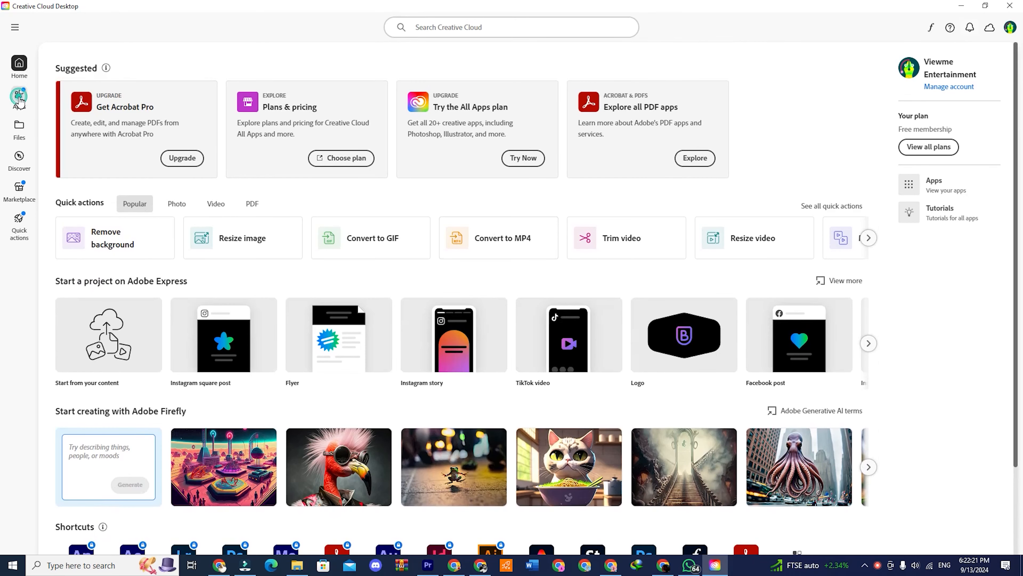
# Show the Apps catalogue listing installed trial apps like Photoshop and Illustrator plus available apps.
pyautogui.click(19, 93)
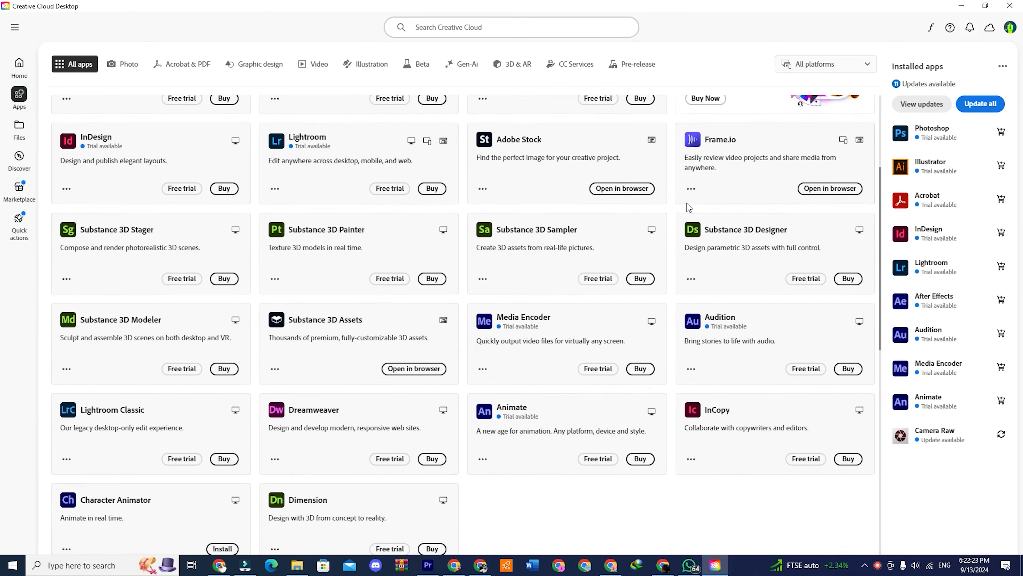
pyautogui.scroll(-3)
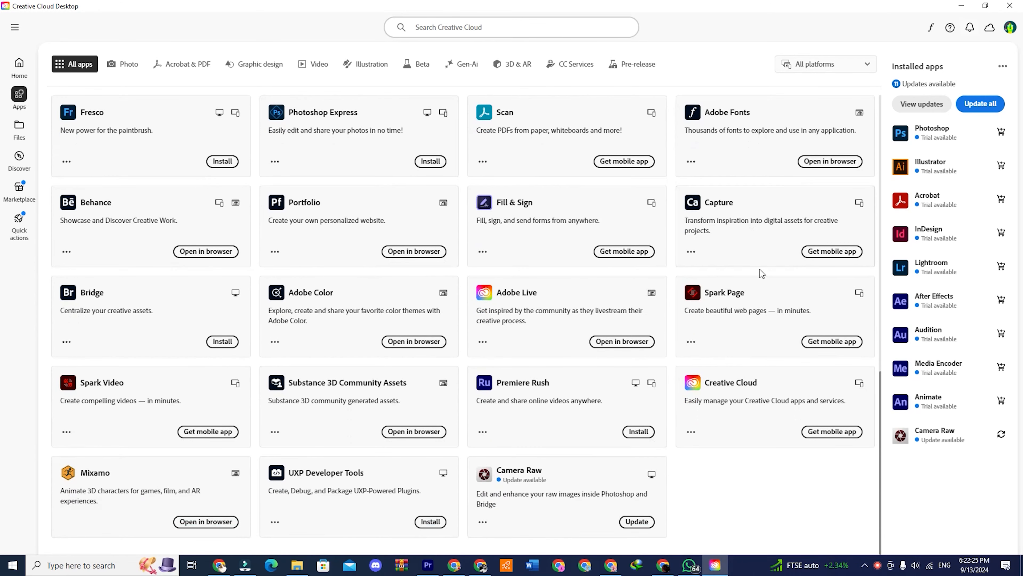
pyautogui.moveTo(770, 509)
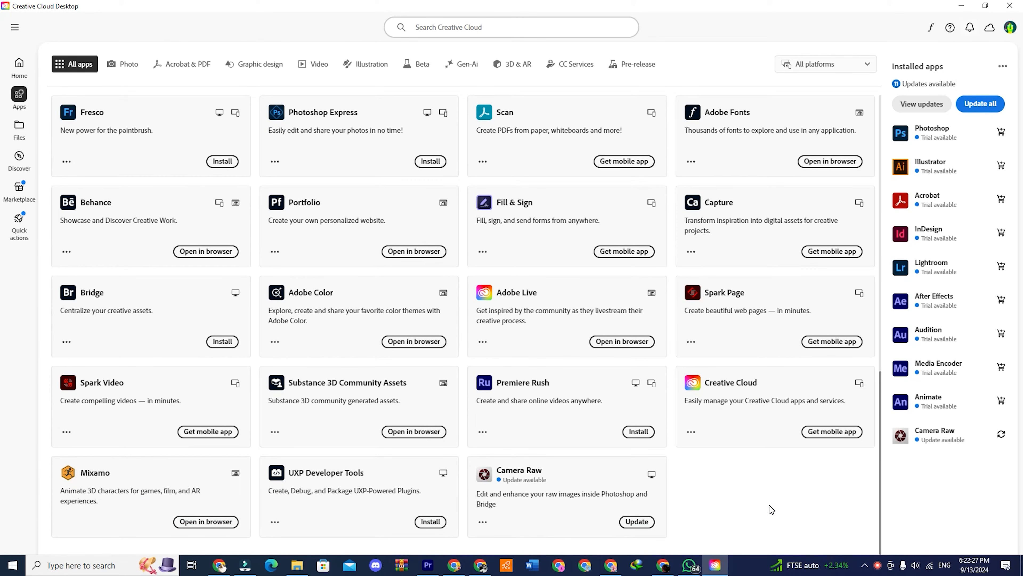